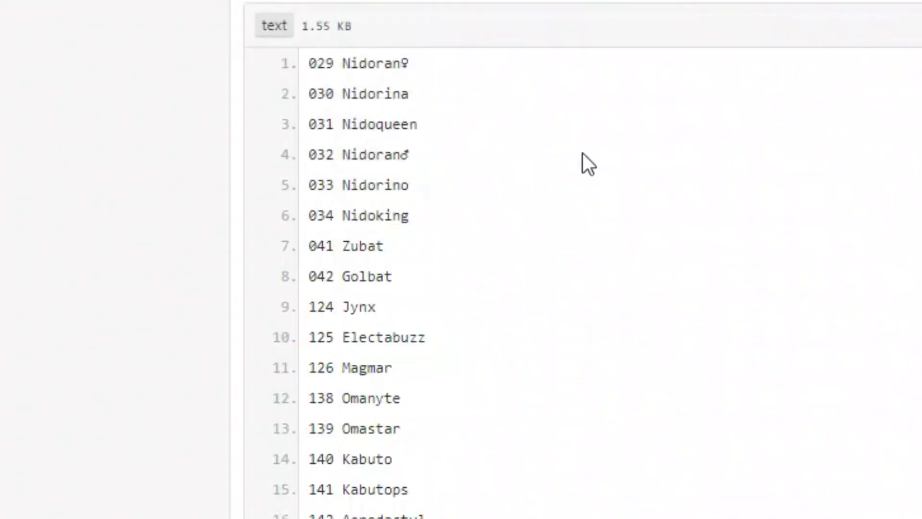
Step: Briefly highlight the Nidoran family on lines 1–5, then read down to line 40, Swampert
drag(341, 64, 406, 186)
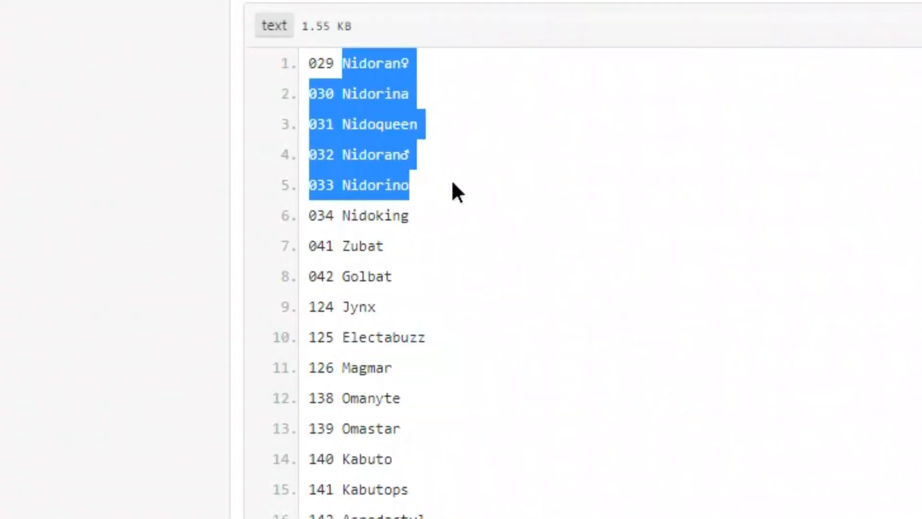
mouse_move(351, 245)
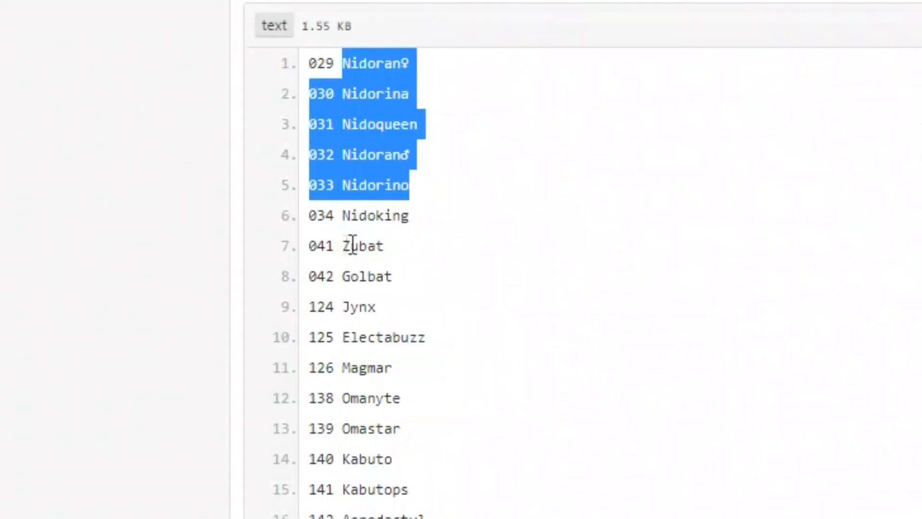
click(406, 327)
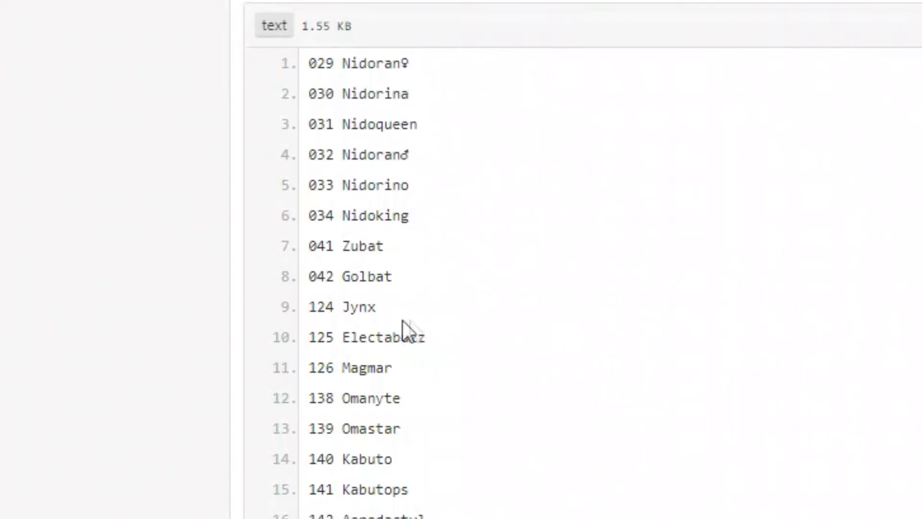
mouse_move(409, 379)
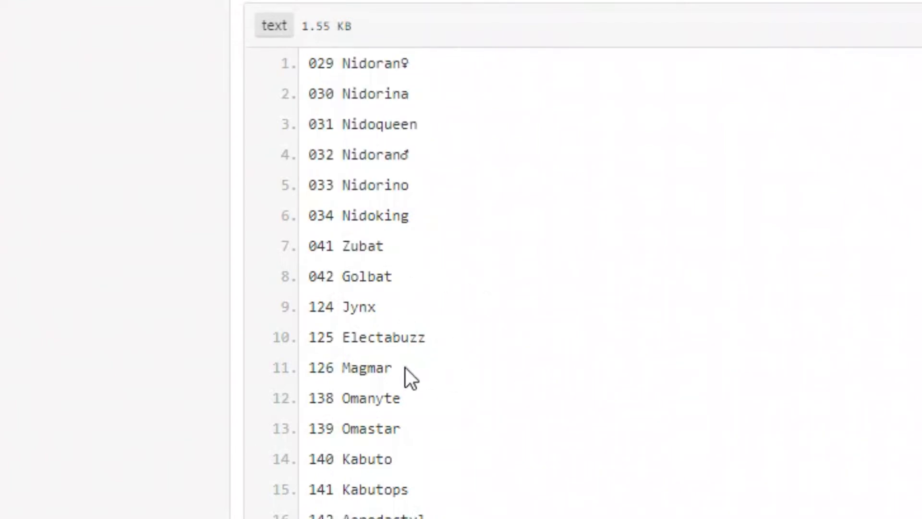
mouse_move(458, 393)
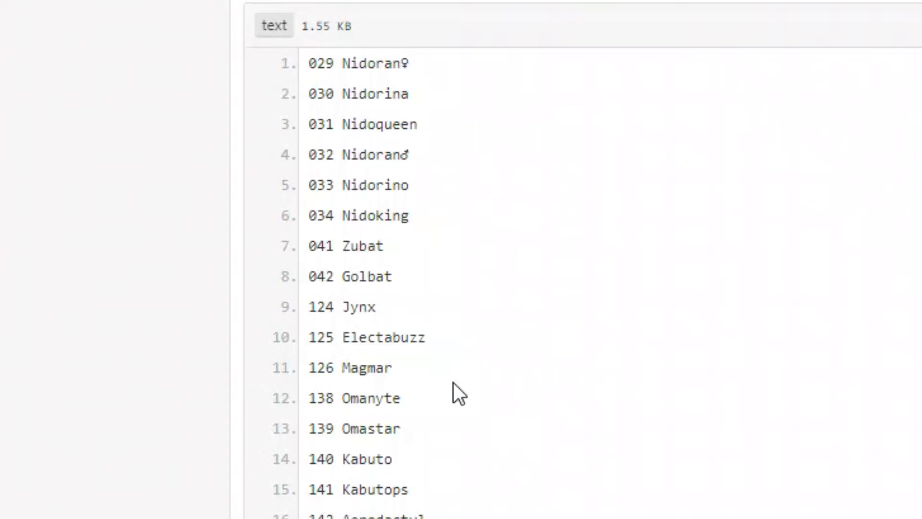
mouse_move(427, 483)
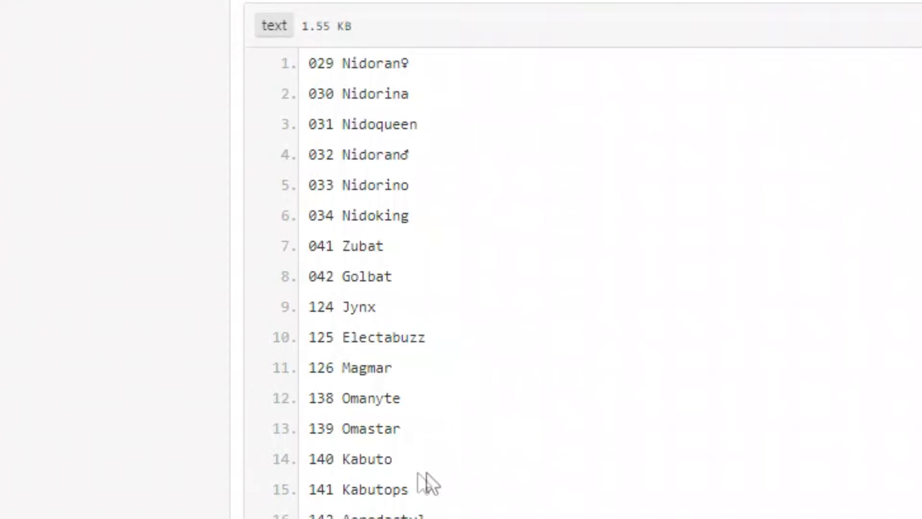
scroll(down, 3)
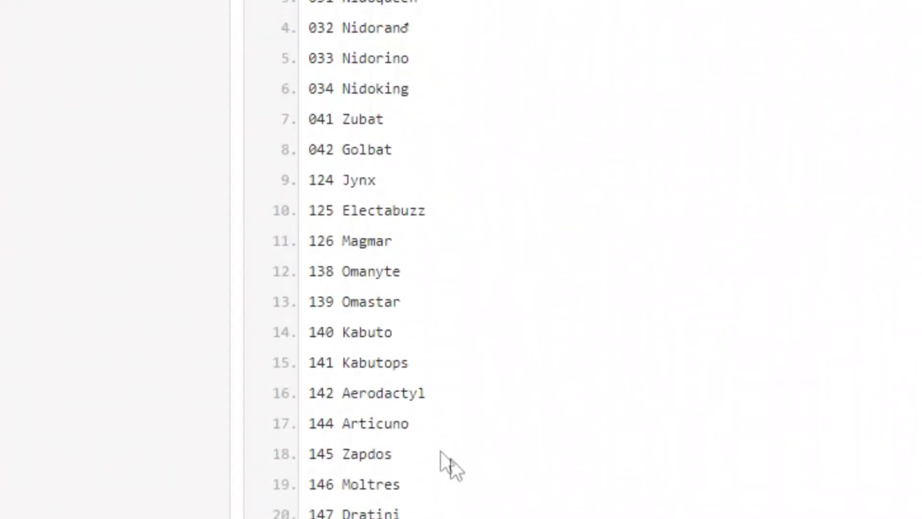
mouse_move(600, 450)
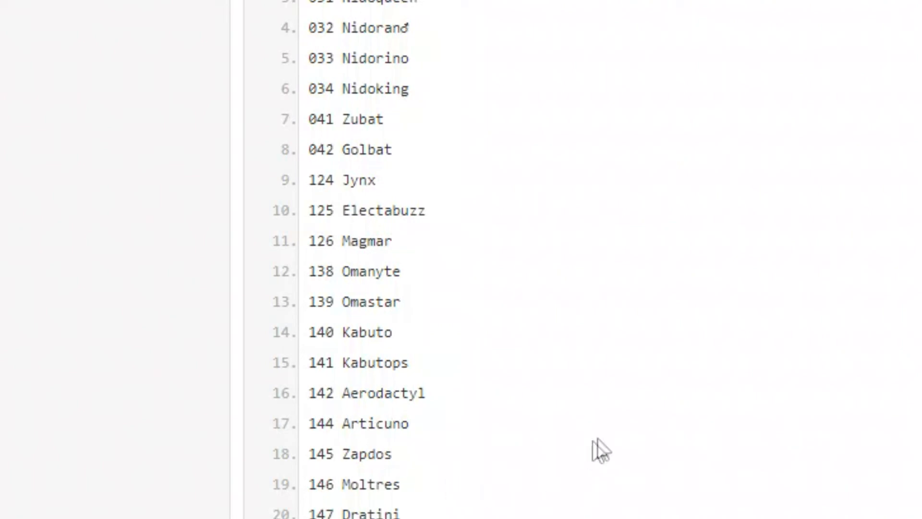
scroll(down, 3)
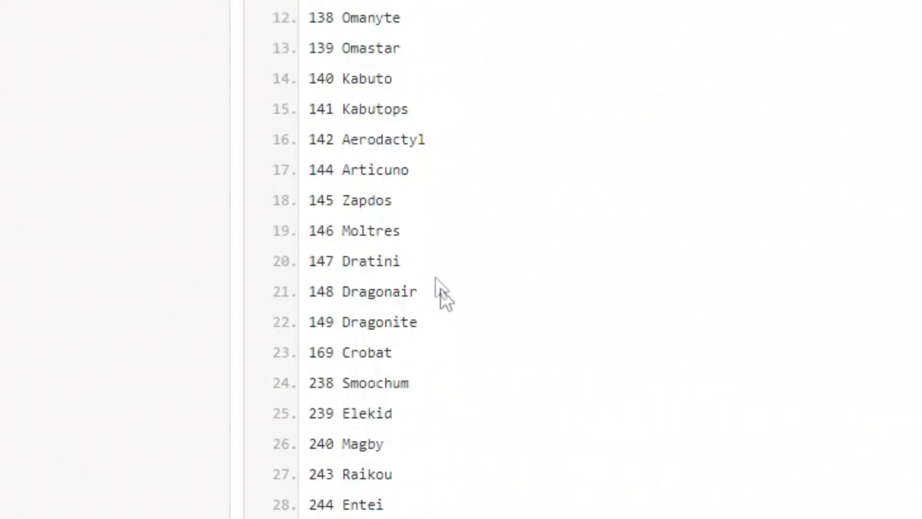
scroll(down, 3)
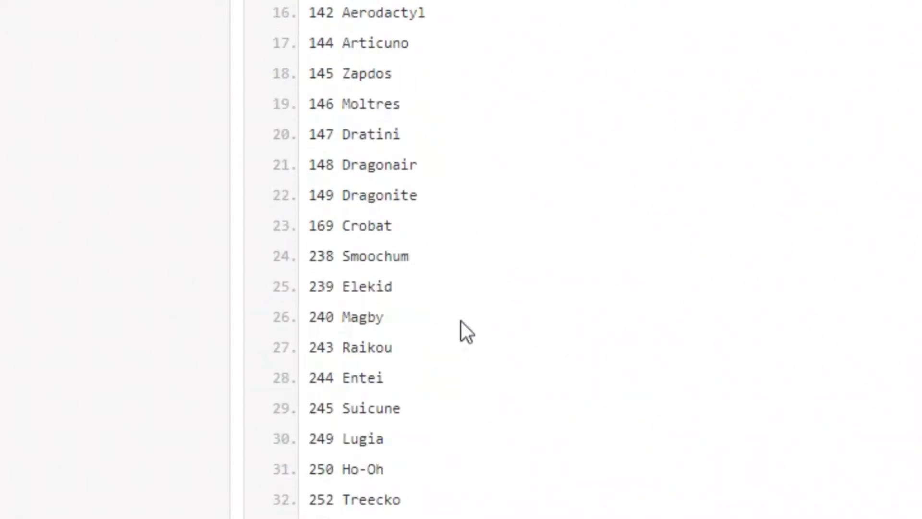
scroll(down, 3)
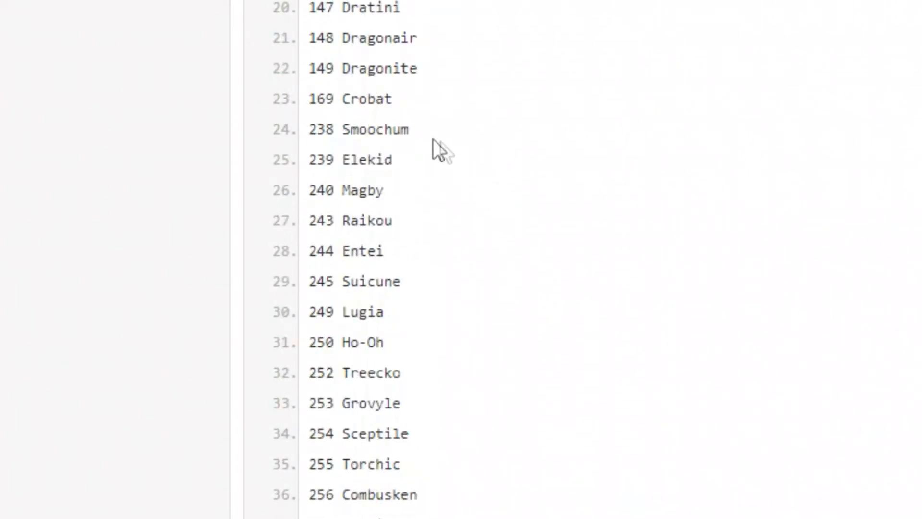
scroll(down, 3)
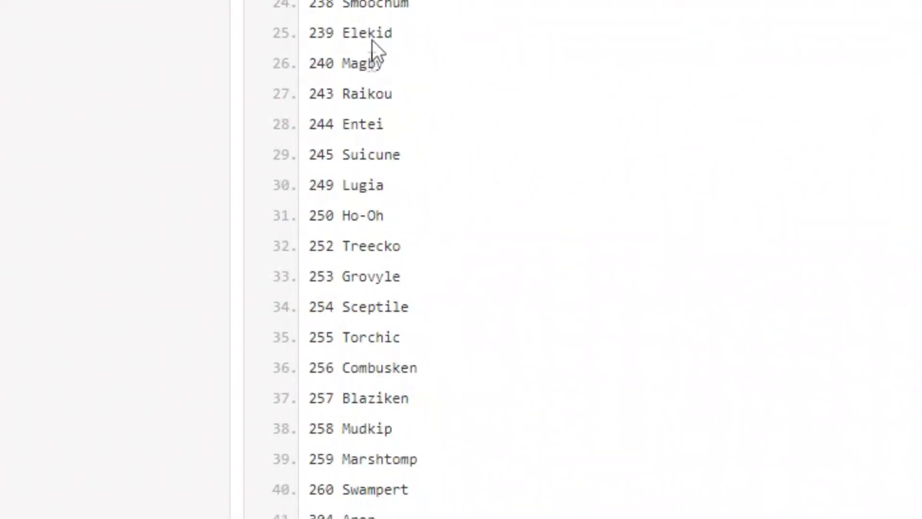
mouse_move(434, 112)
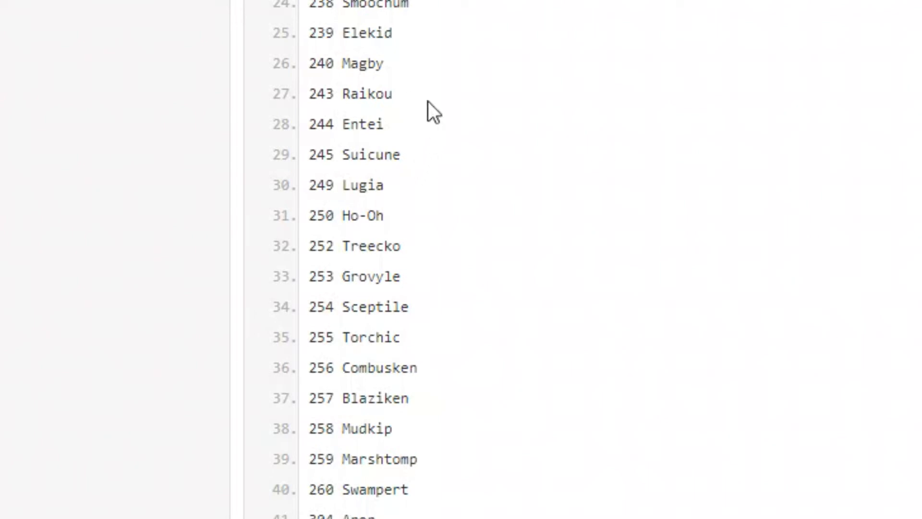
mouse_move(464, 173)
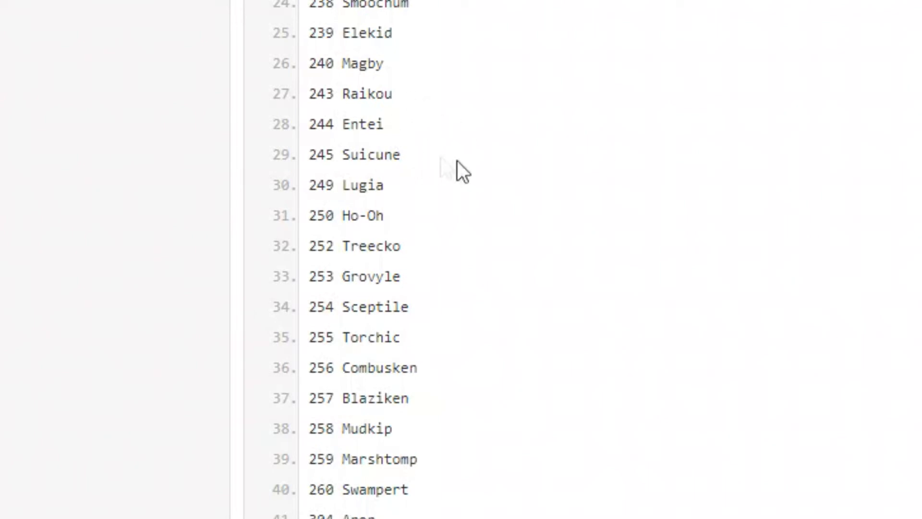
Step: Scroll down to line 57 and highlight the name Salamence
scroll(down, 3)
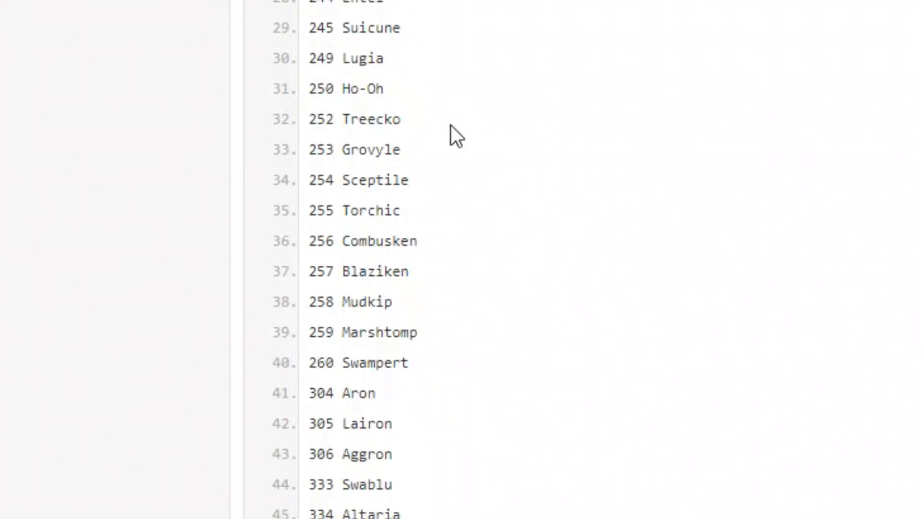
scroll(down, 3)
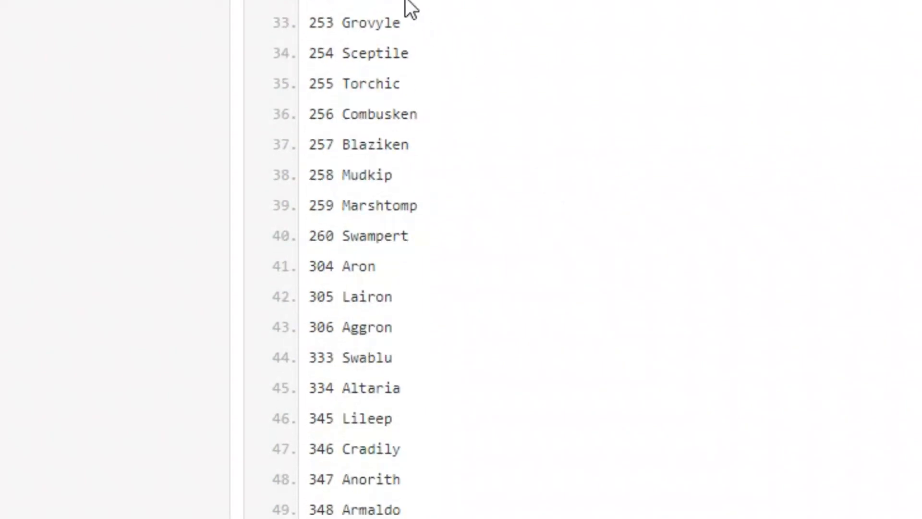
mouse_move(504, 189)
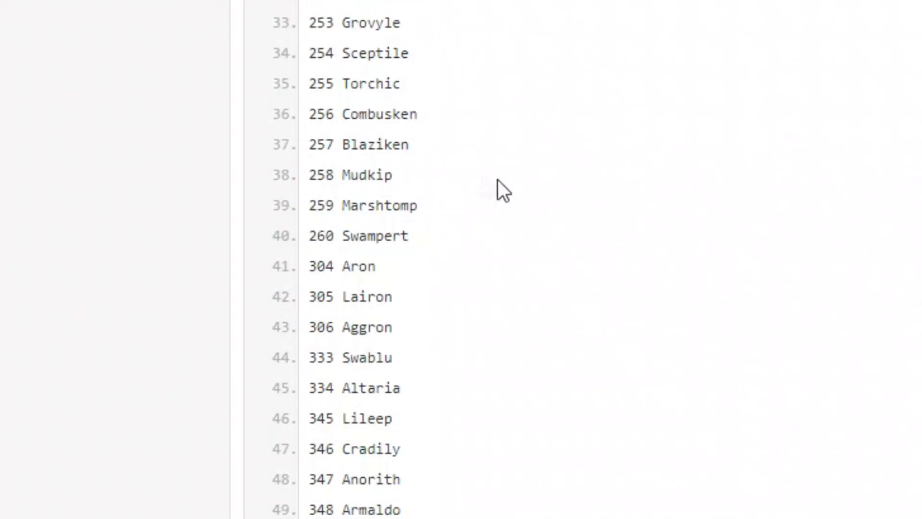
mouse_move(453, 2)
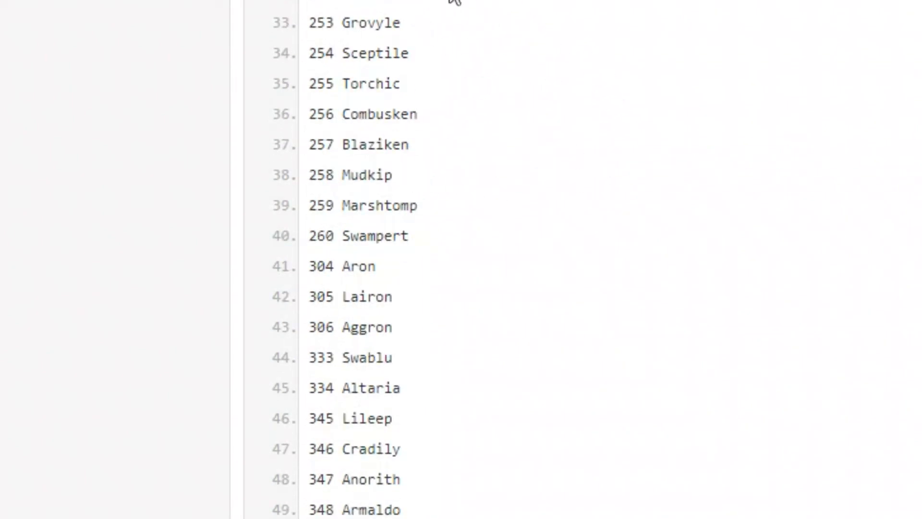
scroll(down, 3)
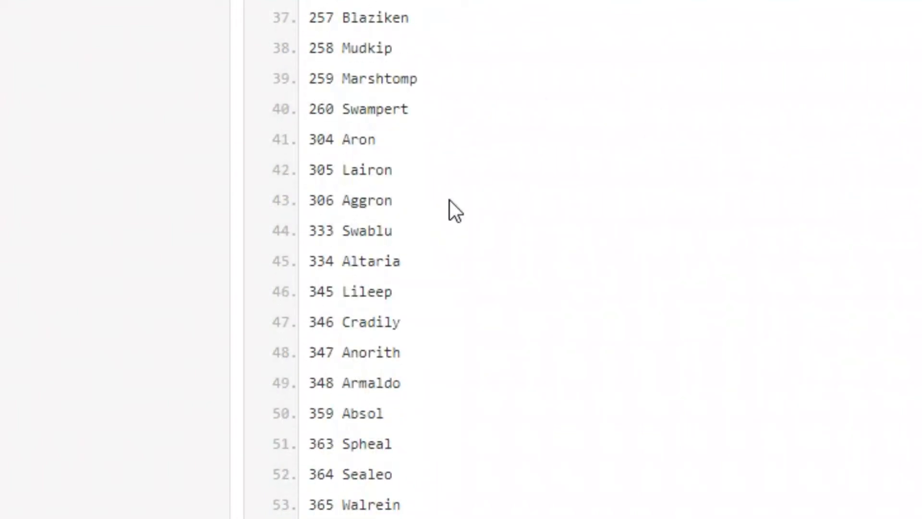
mouse_move(500, 222)
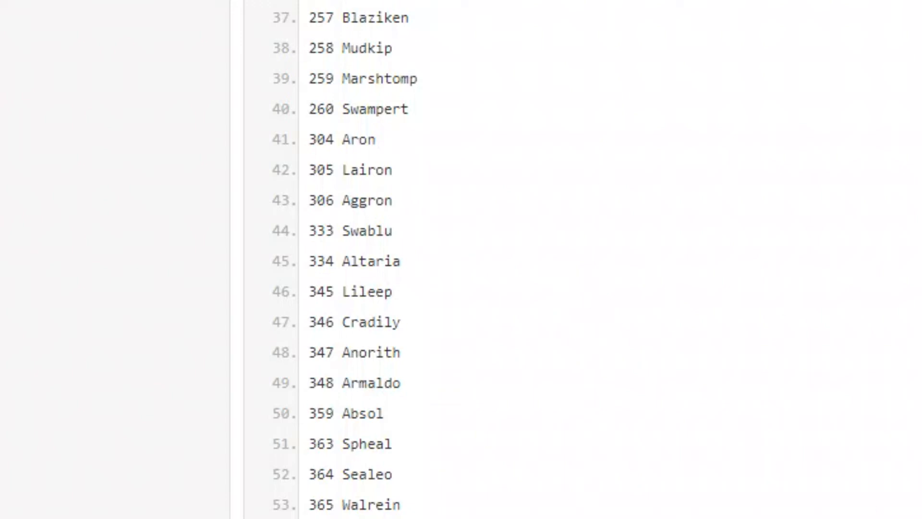
mouse_move(334, 430)
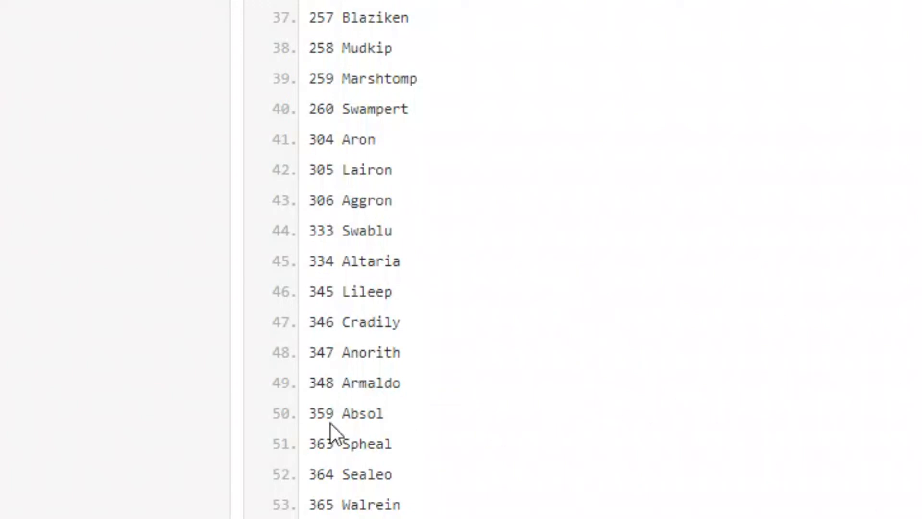
double_click(360, 414)
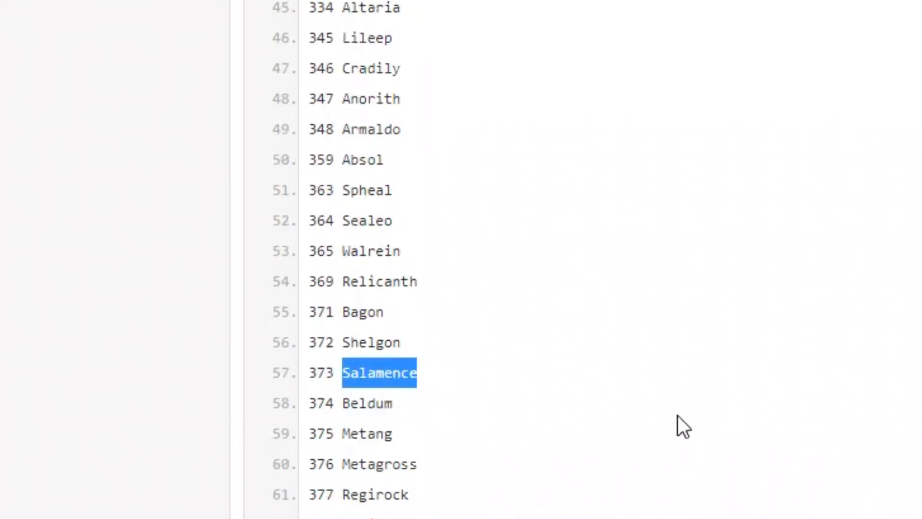
Step: Clear the Regirock, Regice and Registeel highlight and read down to line 99, 703 Carbink
scroll(down, 3)
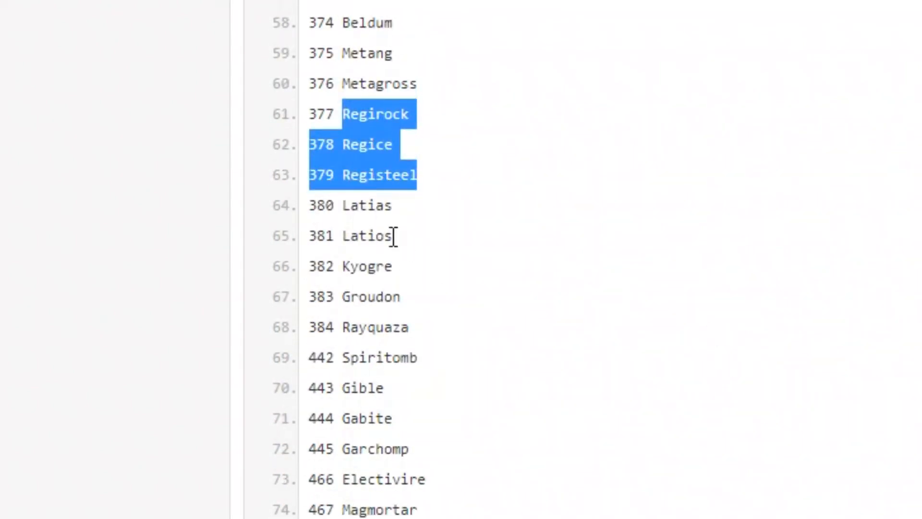
mouse_move(250, 396)
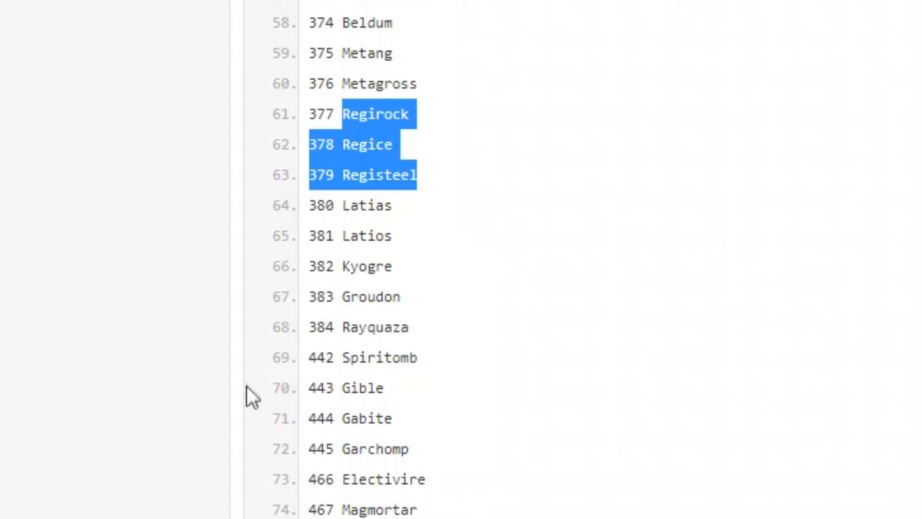
mouse_move(460, 324)
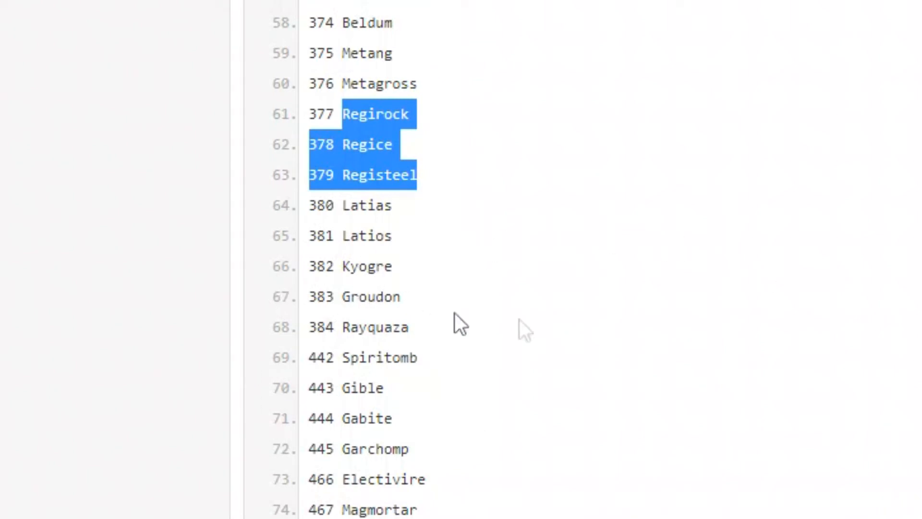
scroll(down, 3)
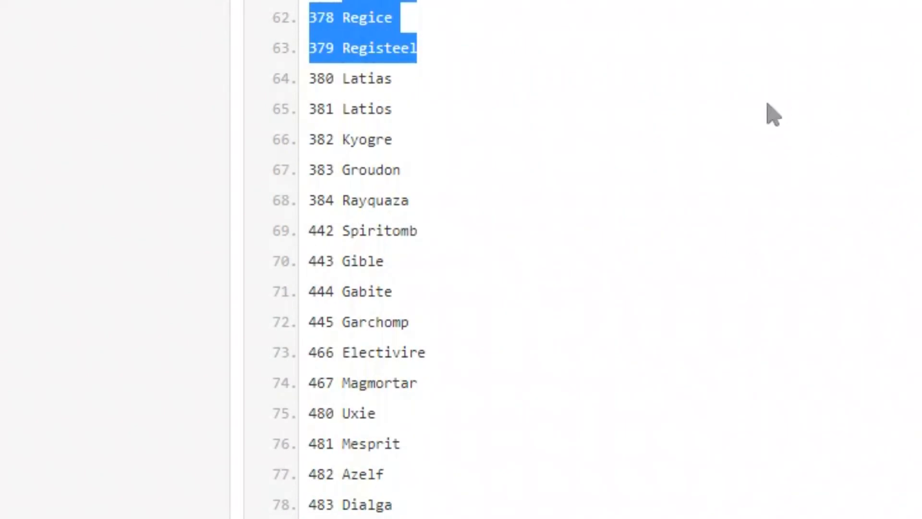
click(741, 123)
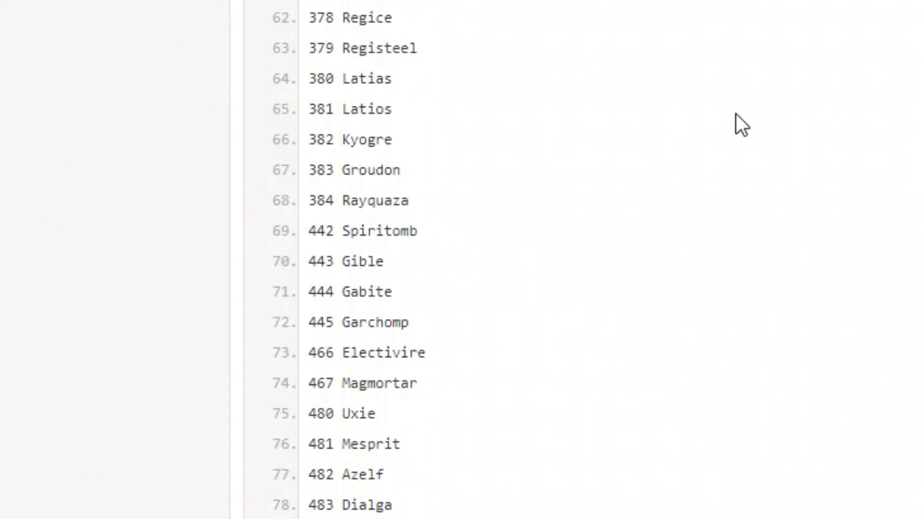
mouse_move(359, 231)
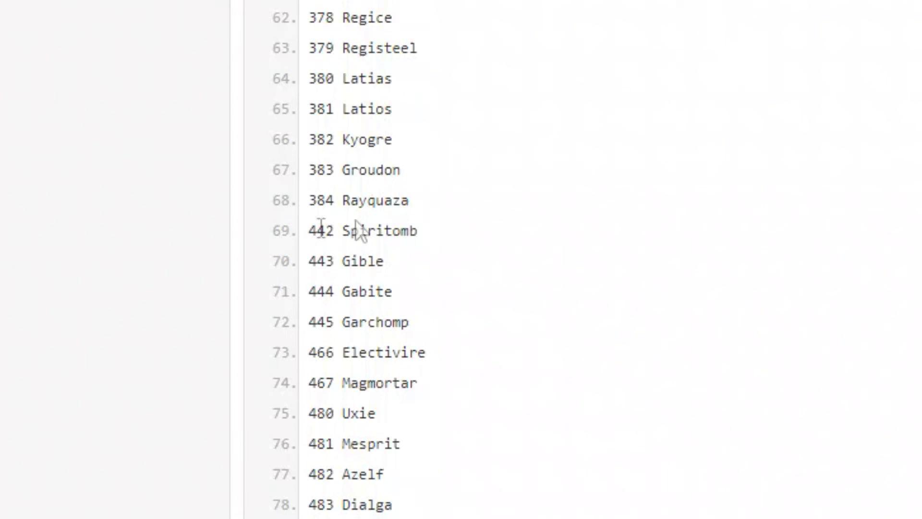
mouse_move(358, 285)
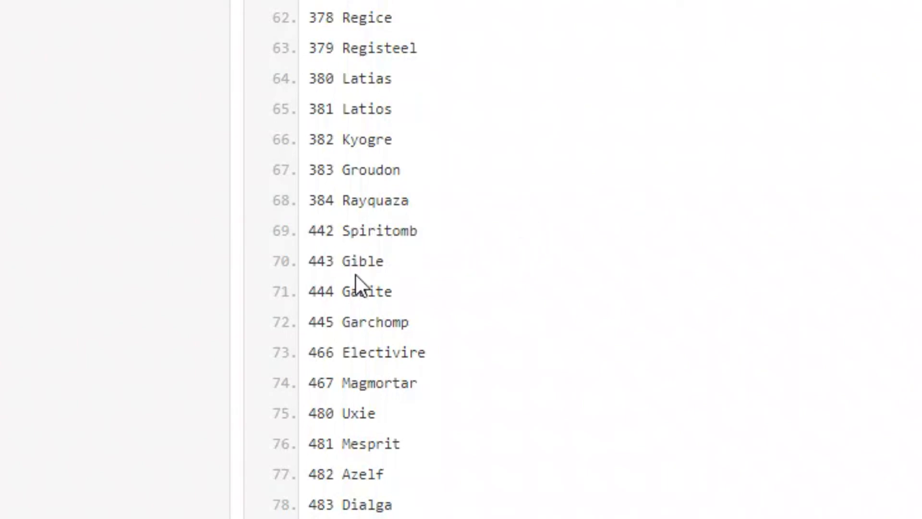
mouse_move(670, 258)
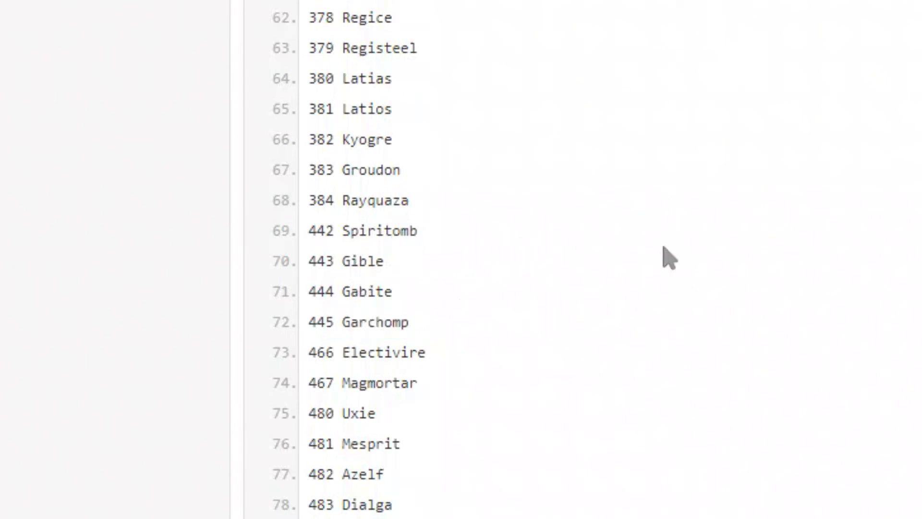
scroll(down, 3)
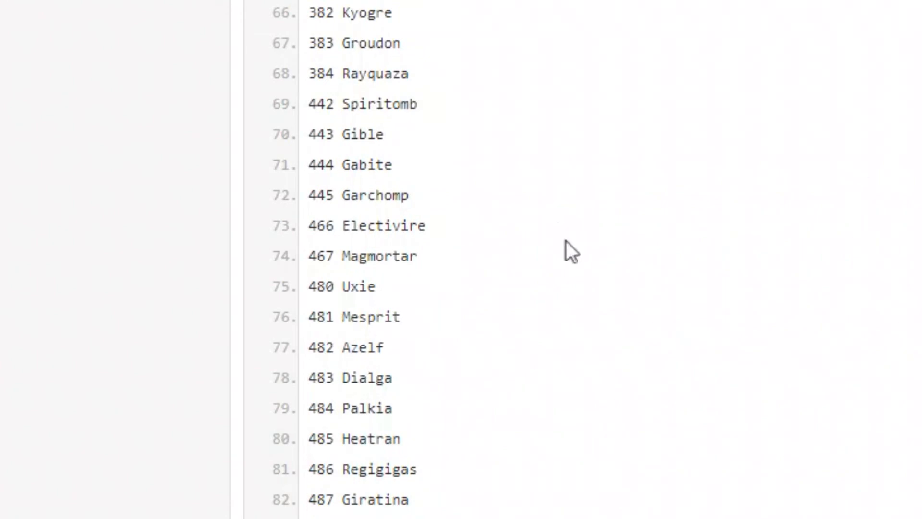
scroll(down, 3)
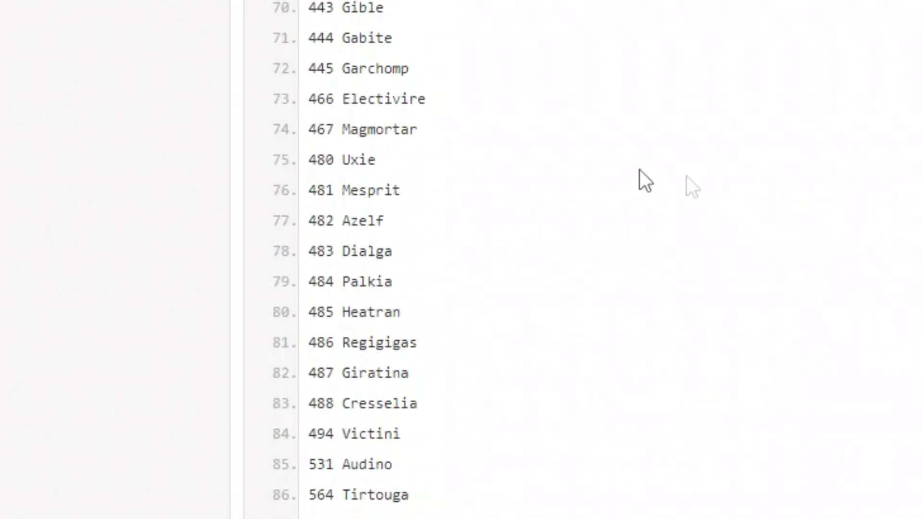
mouse_move(474, 228)
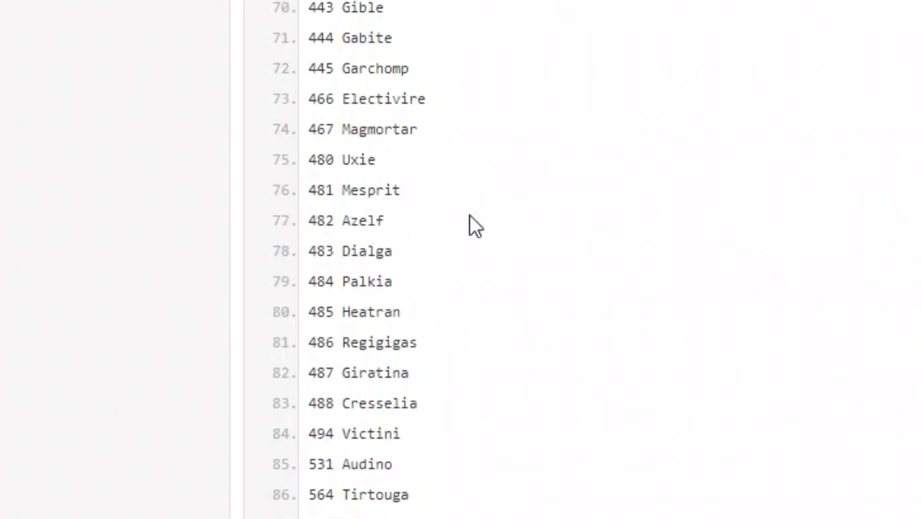
mouse_move(880, 151)
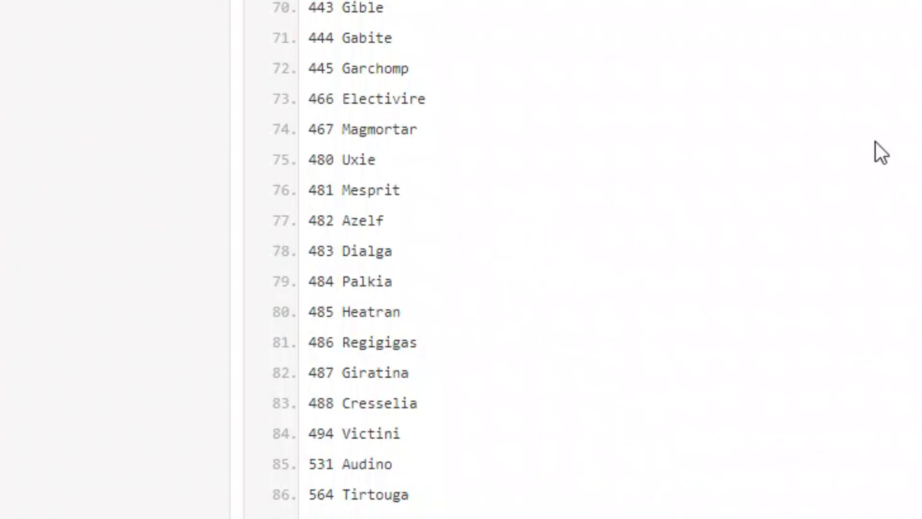
mouse_move(582, 229)
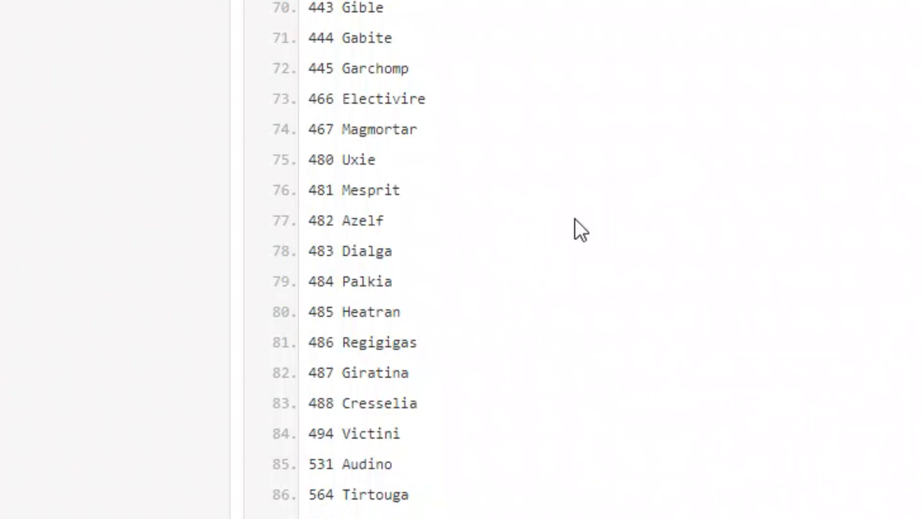
mouse_move(570, 319)
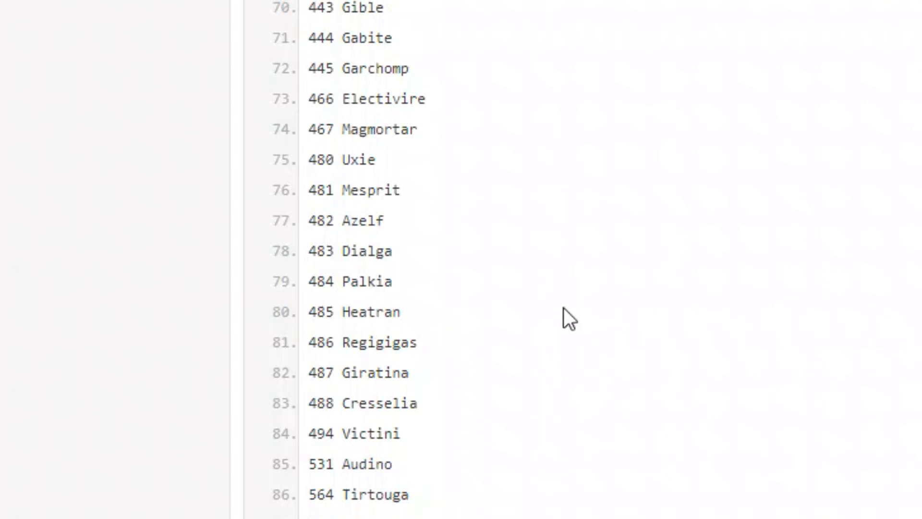
mouse_move(856, 327)
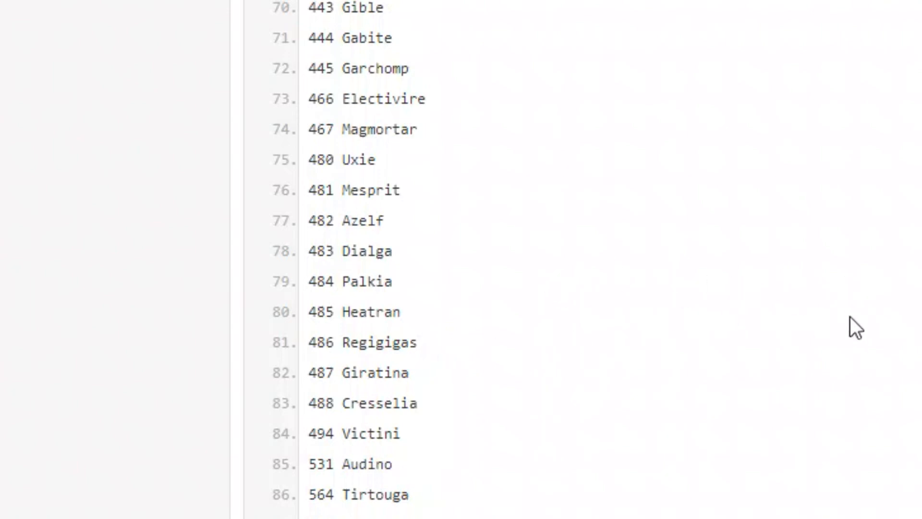
scroll(down, 3)
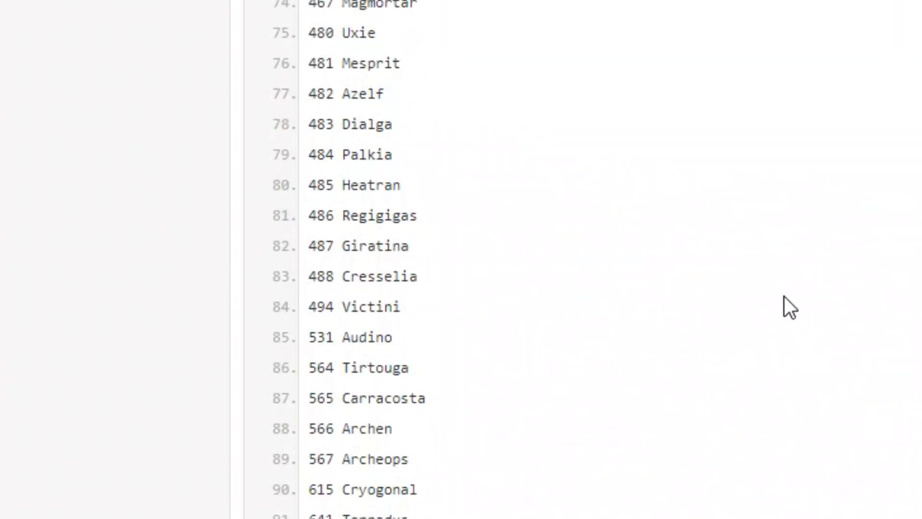
scroll(down, 3)
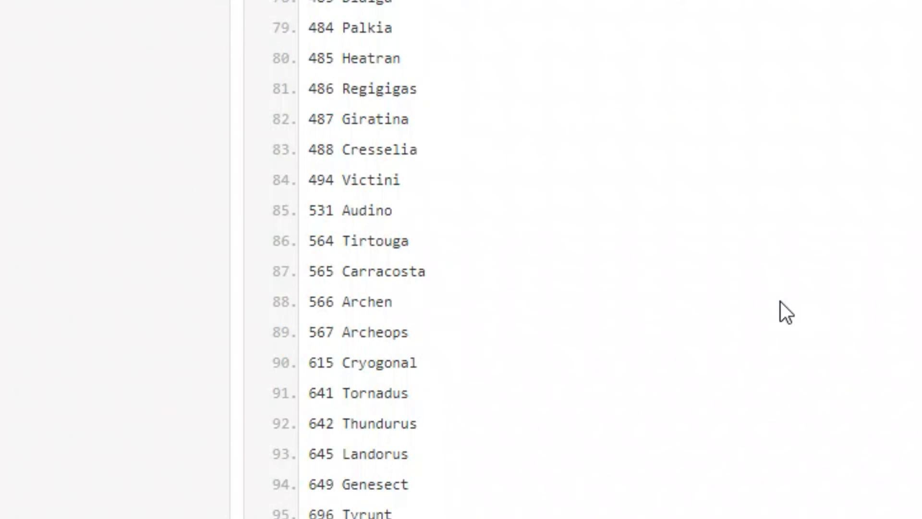
mouse_move(458, 230)
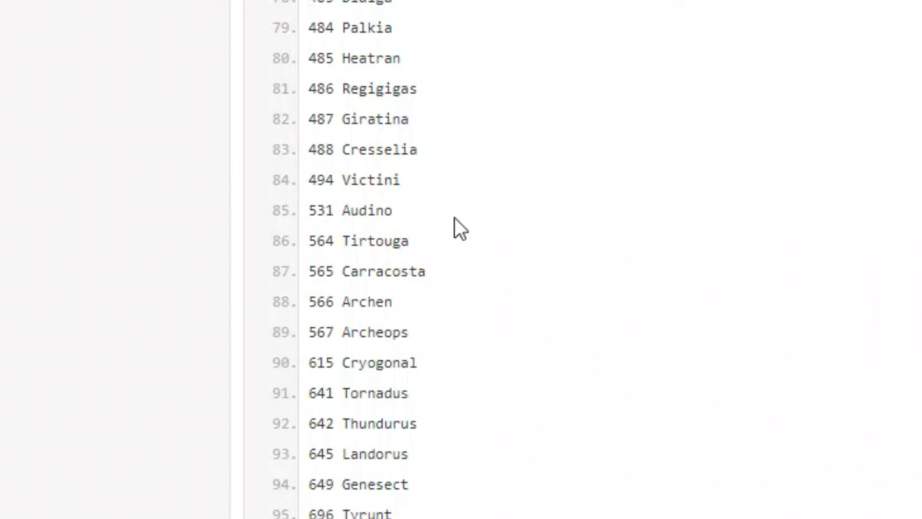
mouse_move(380, 238)
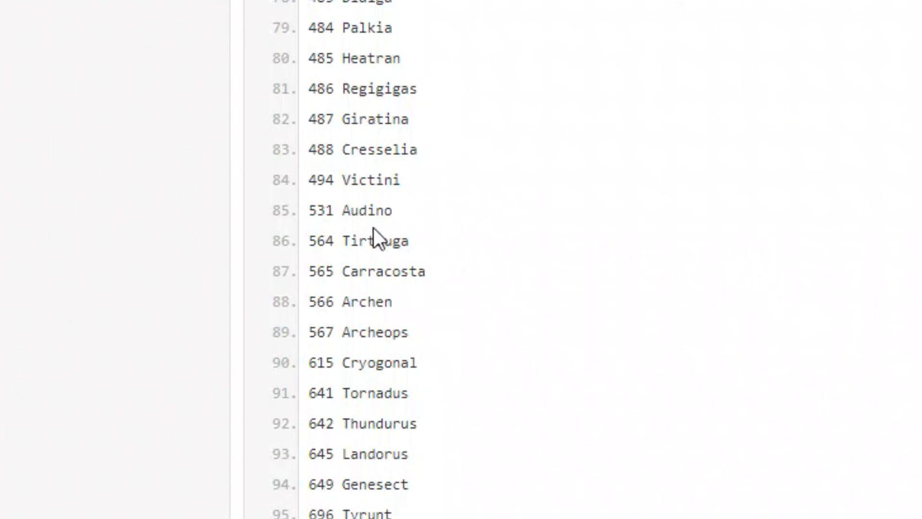
scroll(down, 3)
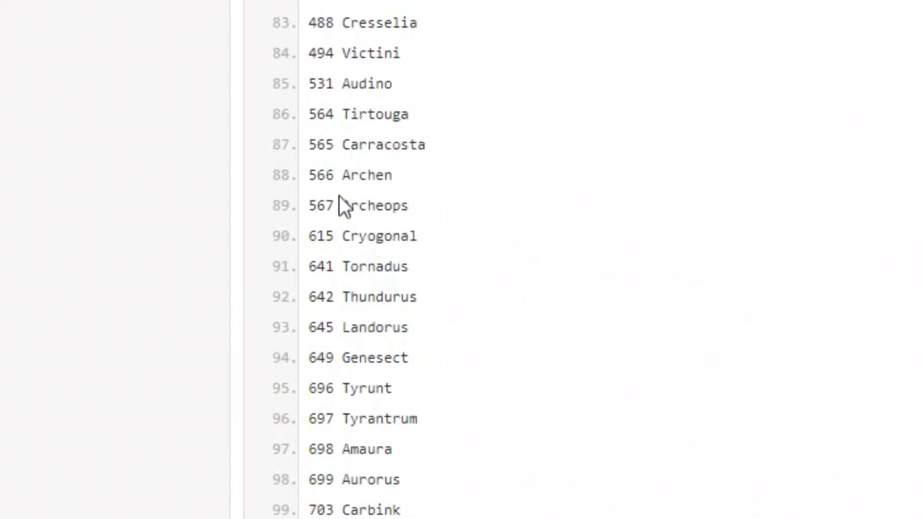
mouse_move(344, 207)
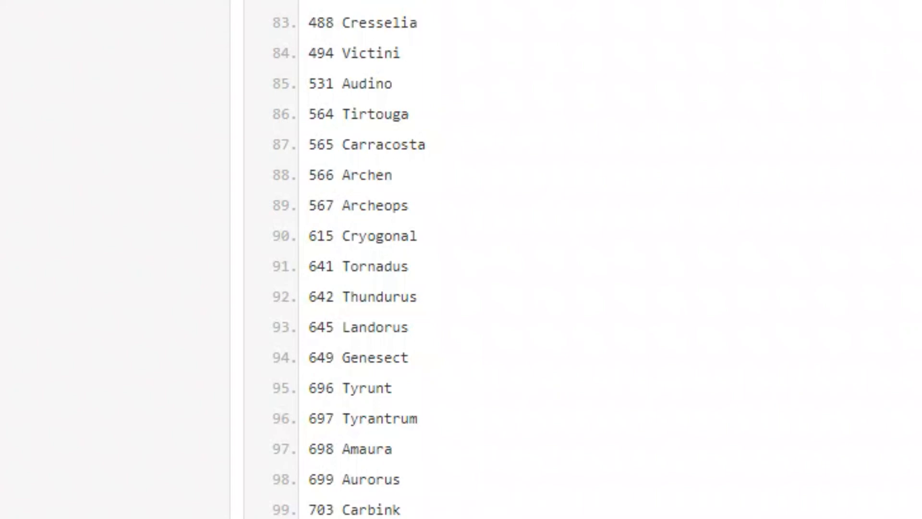
mouse_move(359, 297)
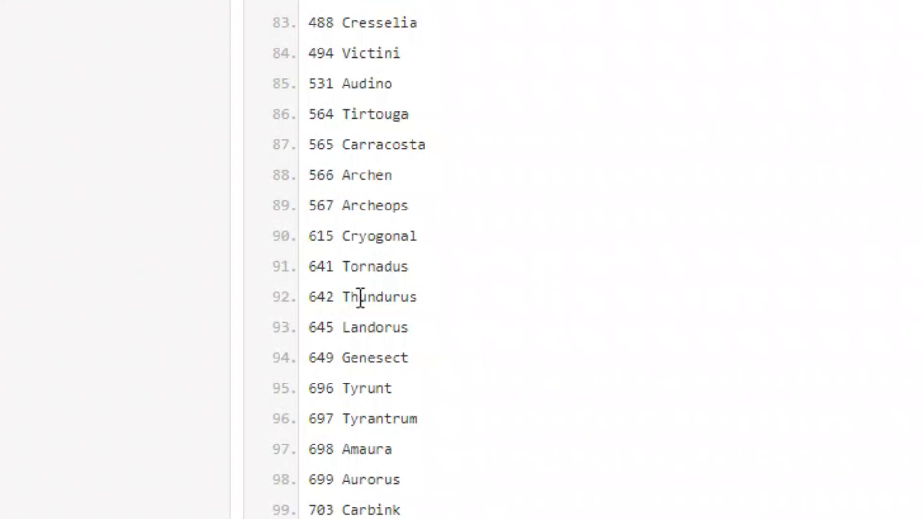
Step: Briefly highlight Landorus on line 93, then read down to line 107, Tapu Bulu
double_click(357, 327)
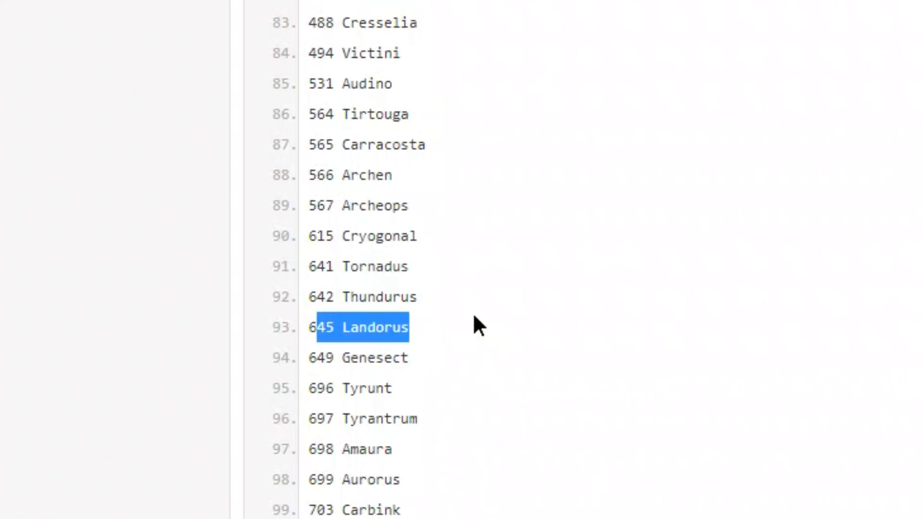
click(563, 347)
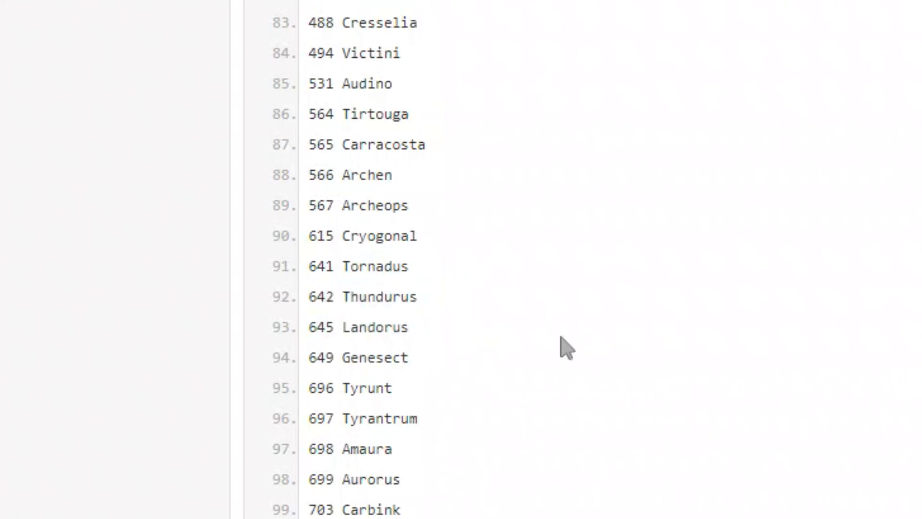
scroll(down, 3)
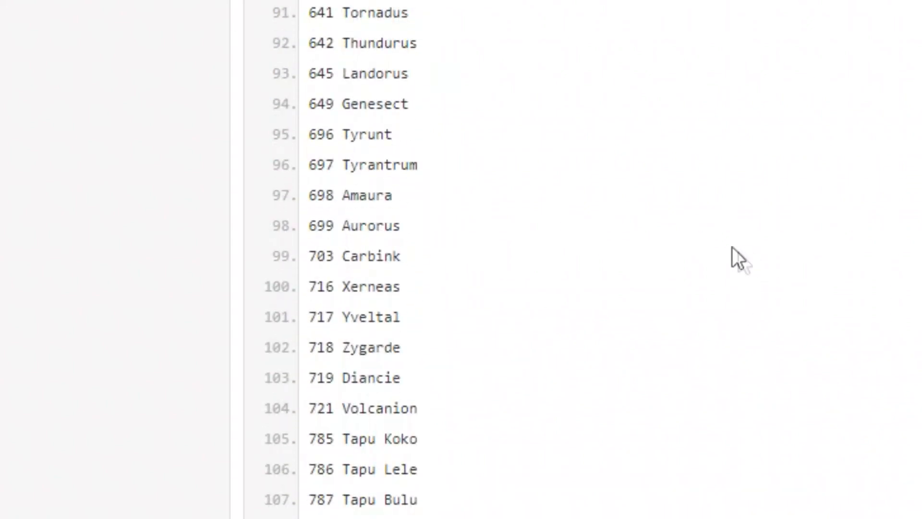
scroll(down, 3)
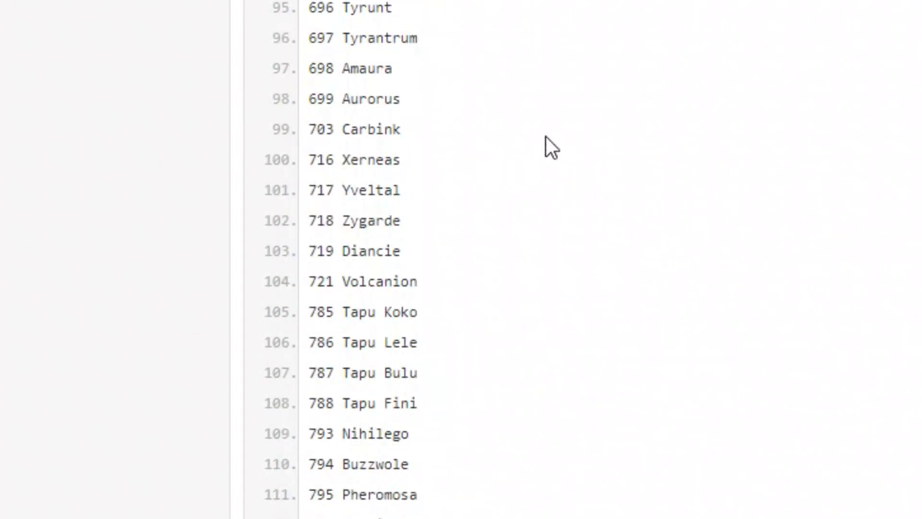
scroll(up, 3)
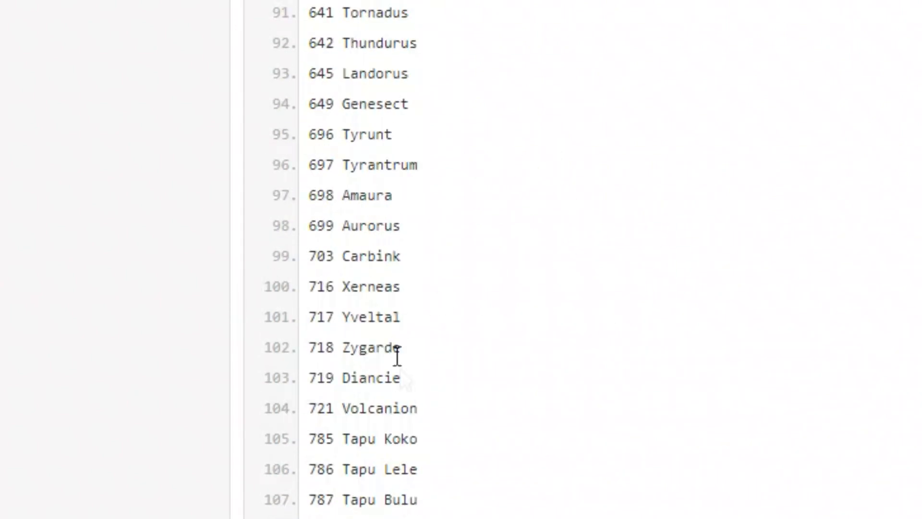
mouse_move(835, 269)
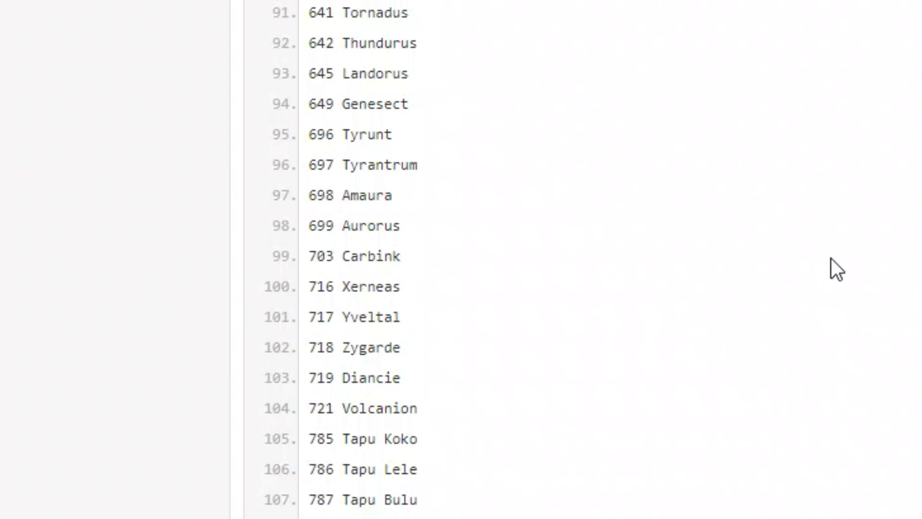
mouse_move(517, 168)
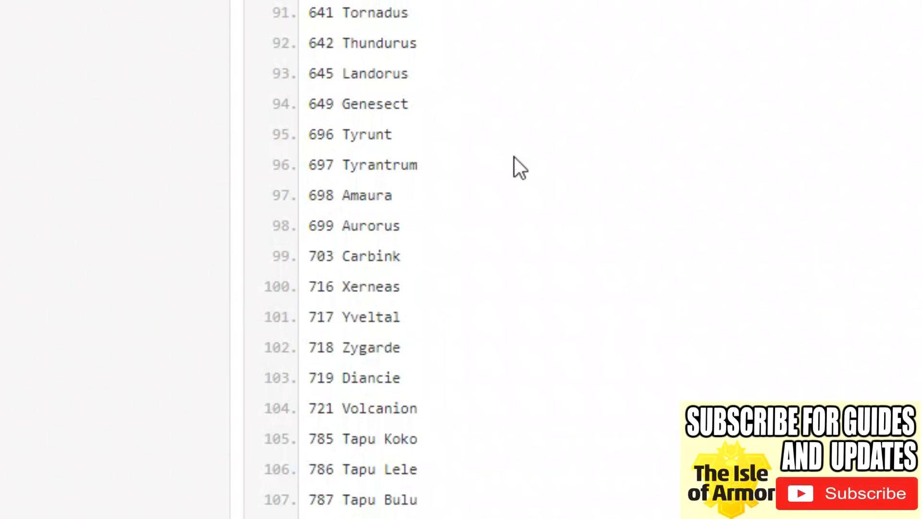
scroll(down, 3)
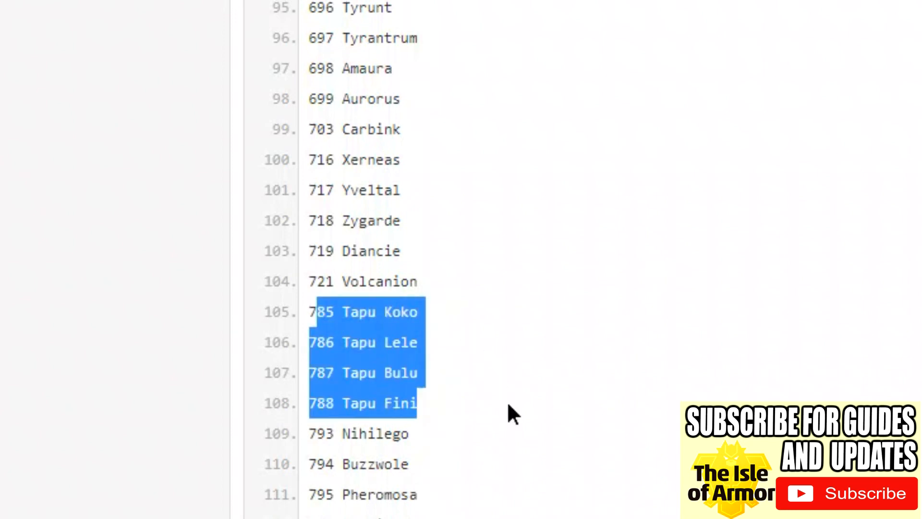
scroll(down, 3)
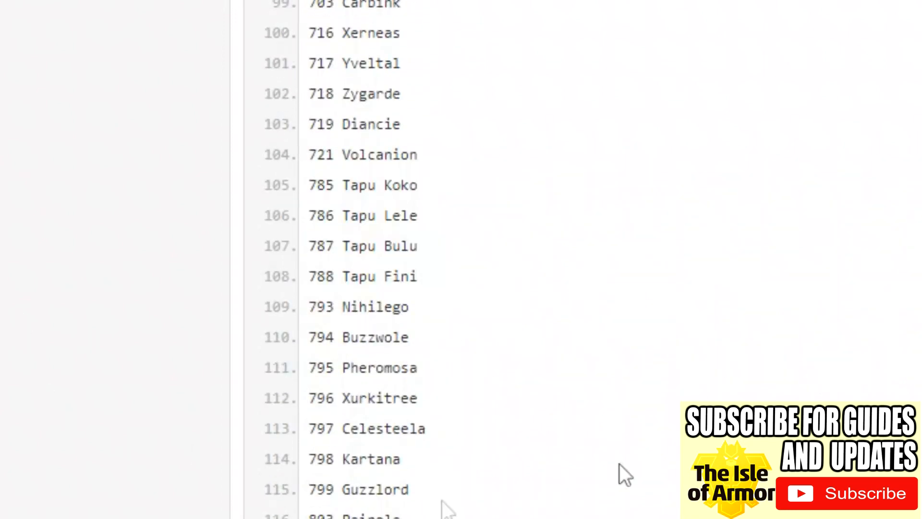
mouse_move(319, 306)
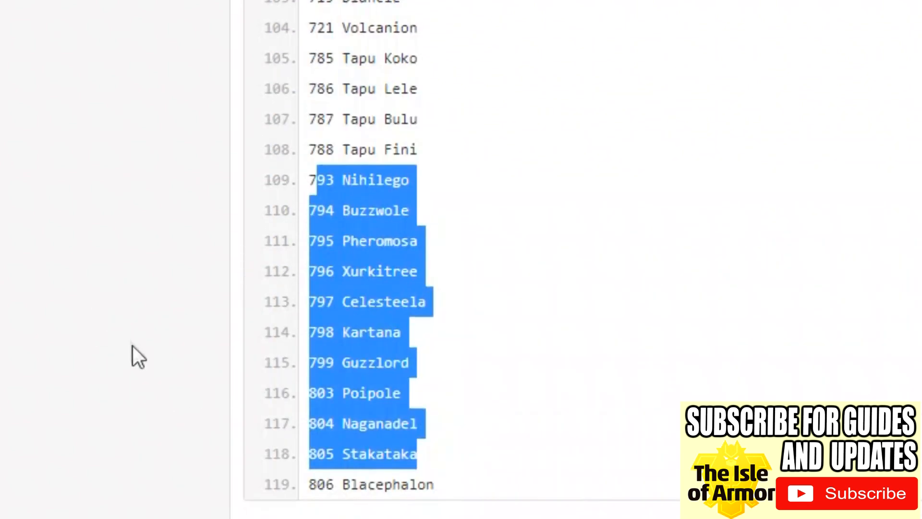
scroll(up, 3)
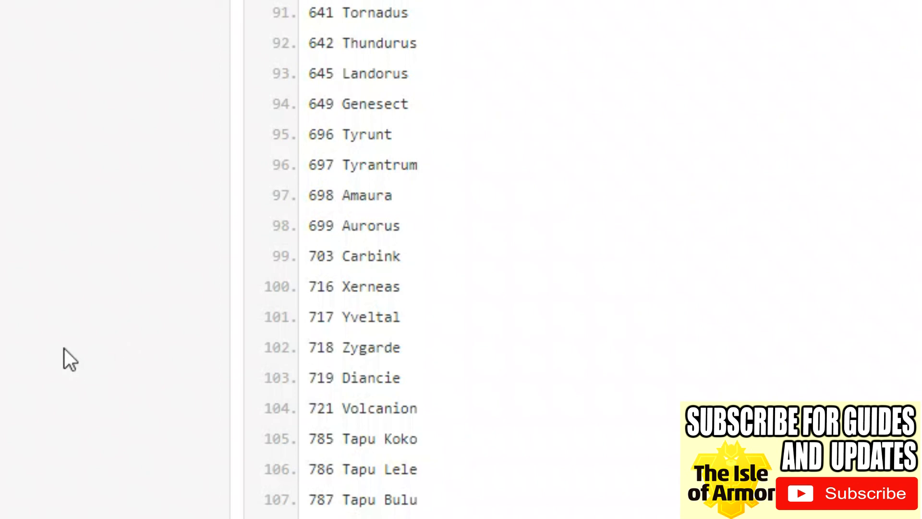
mouse_move(5, 312)
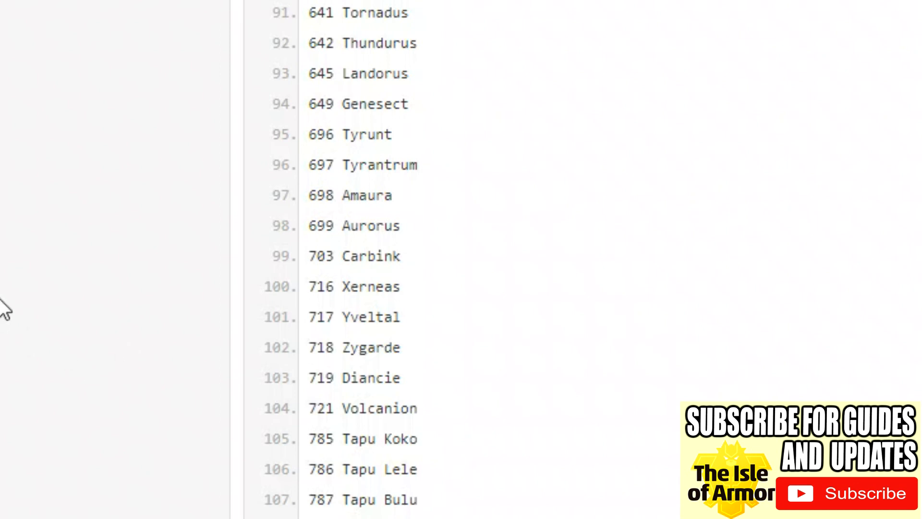
Step: Scroll the paste back up to line 1, Nidoran♀
scroll(up, 3)
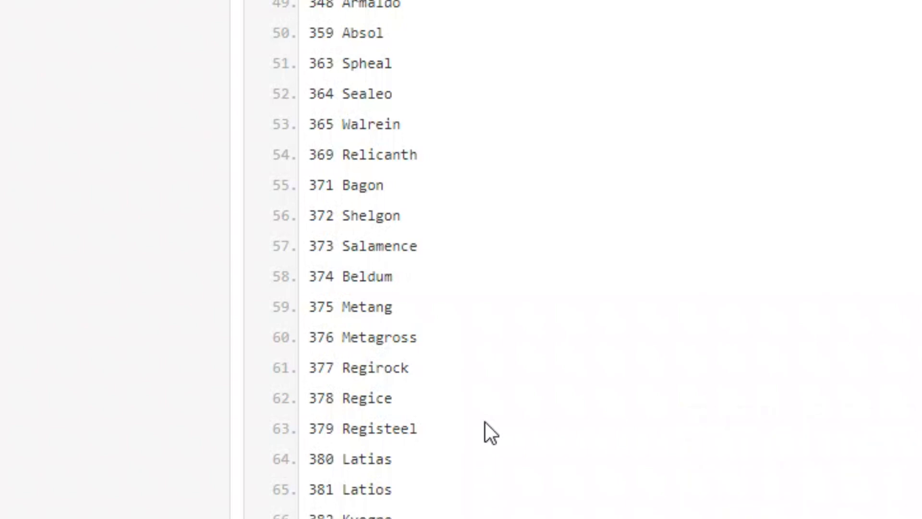
scroll(up, 3)
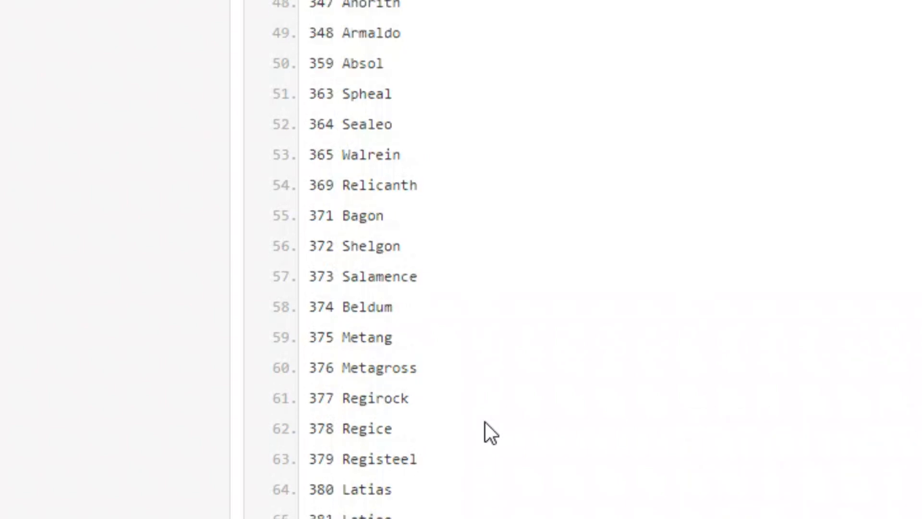
scroll(up, 3)
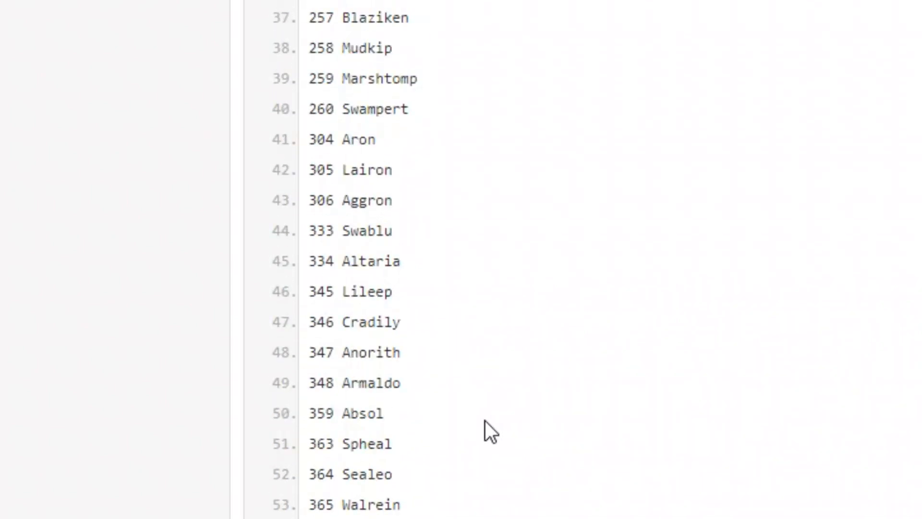
scroll(up, 3)
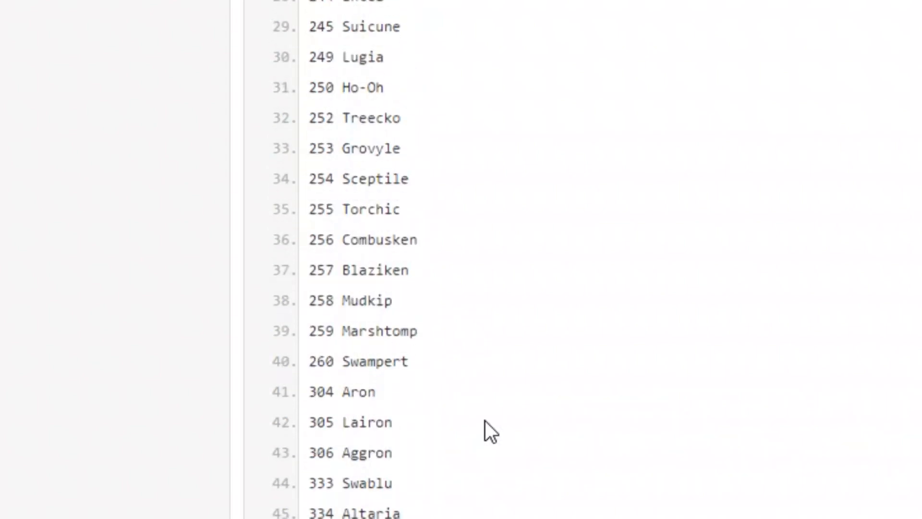
scroll(up, 3)
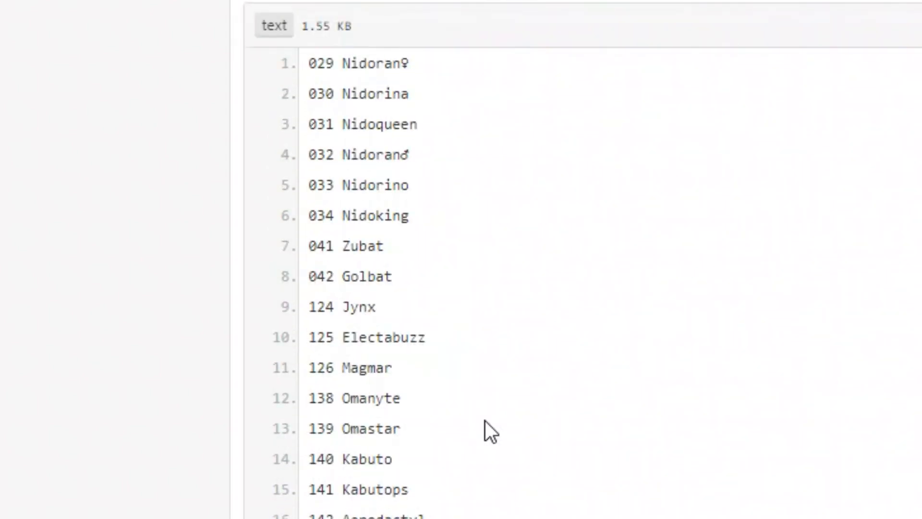